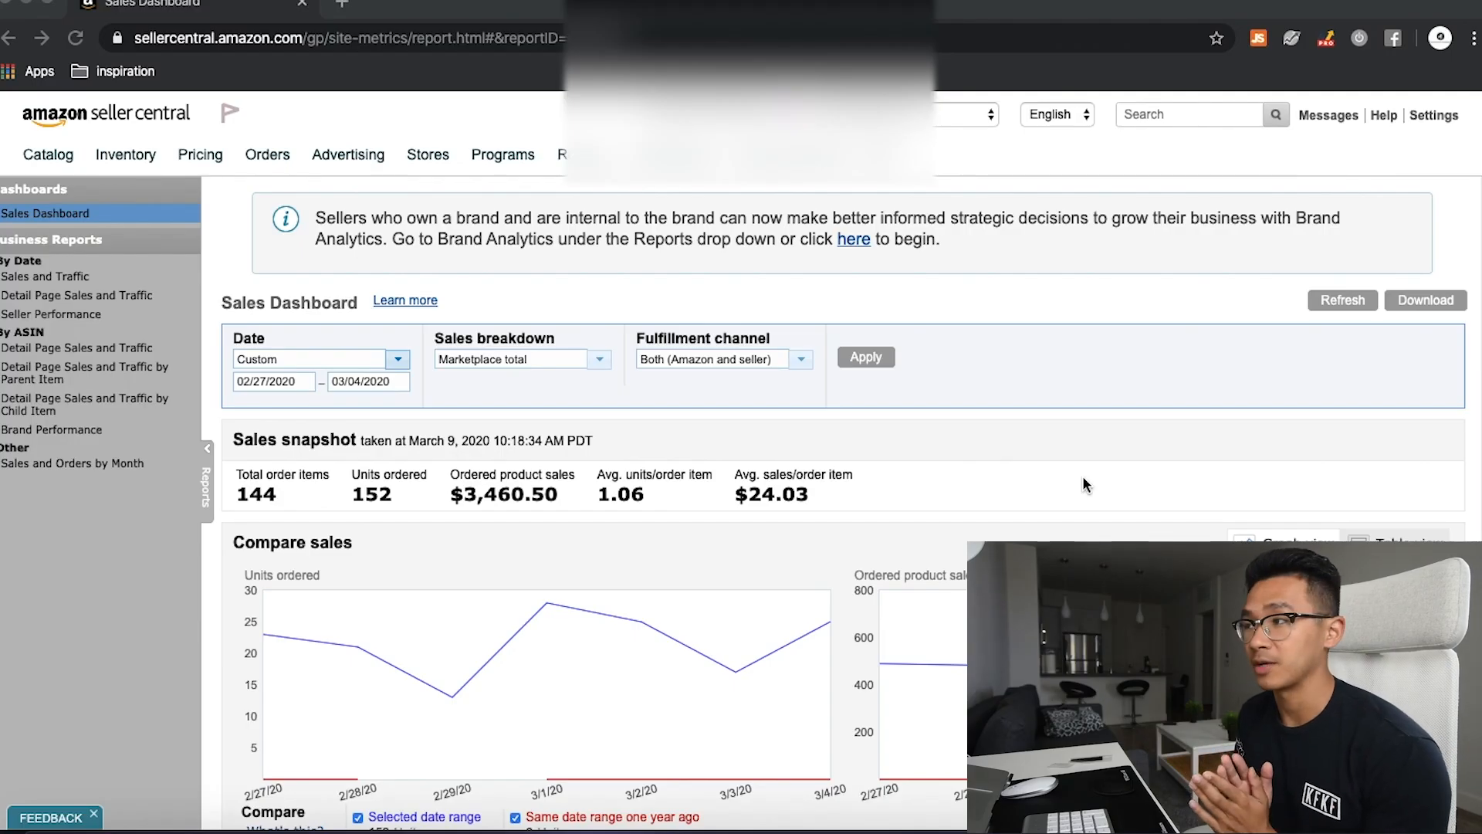
{"action": "mouse_move", "coordinate": [317, 460]}
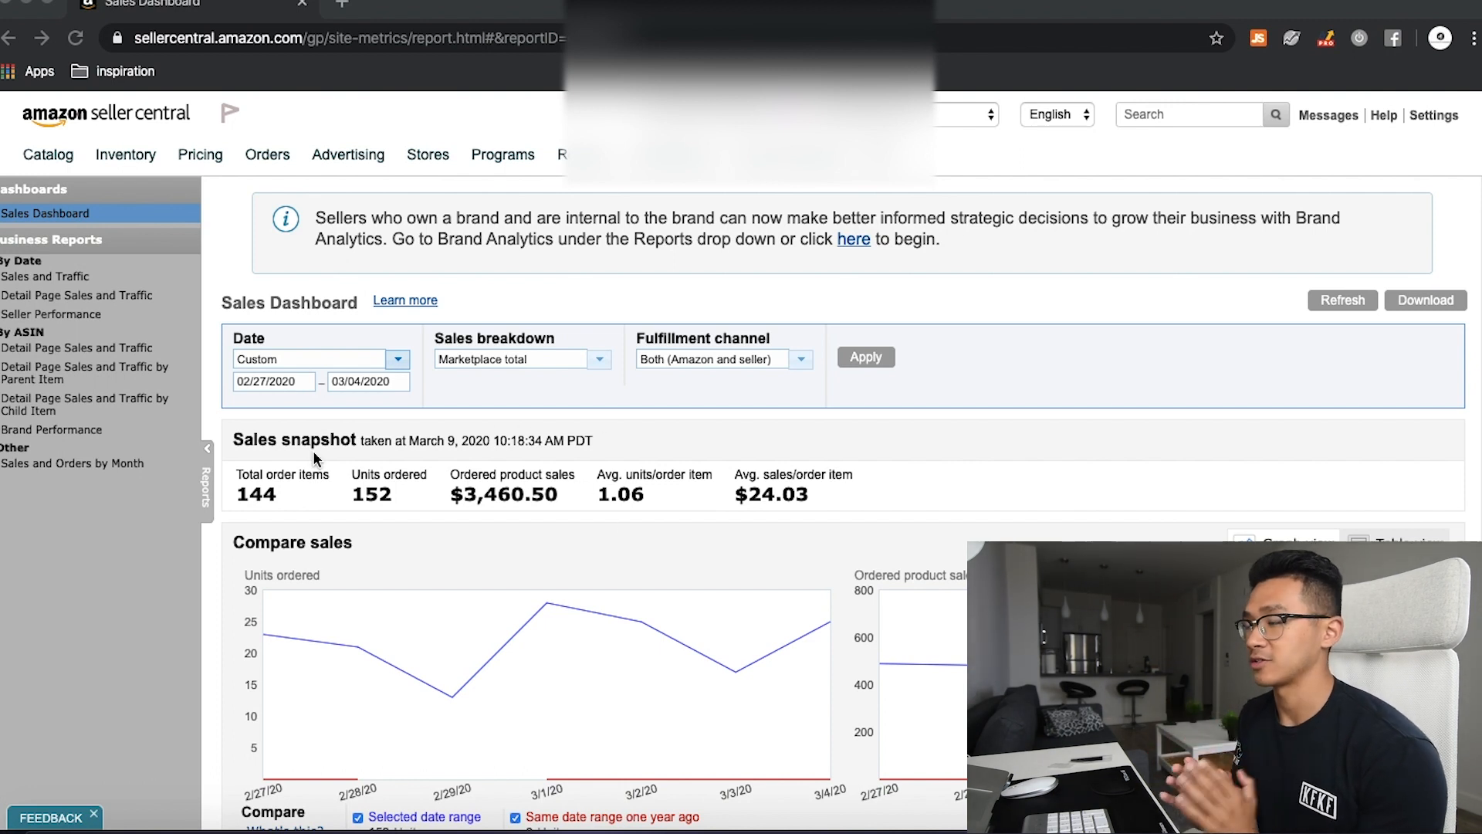
{"action": "mouse_move", "coordinate": [277, 386]}
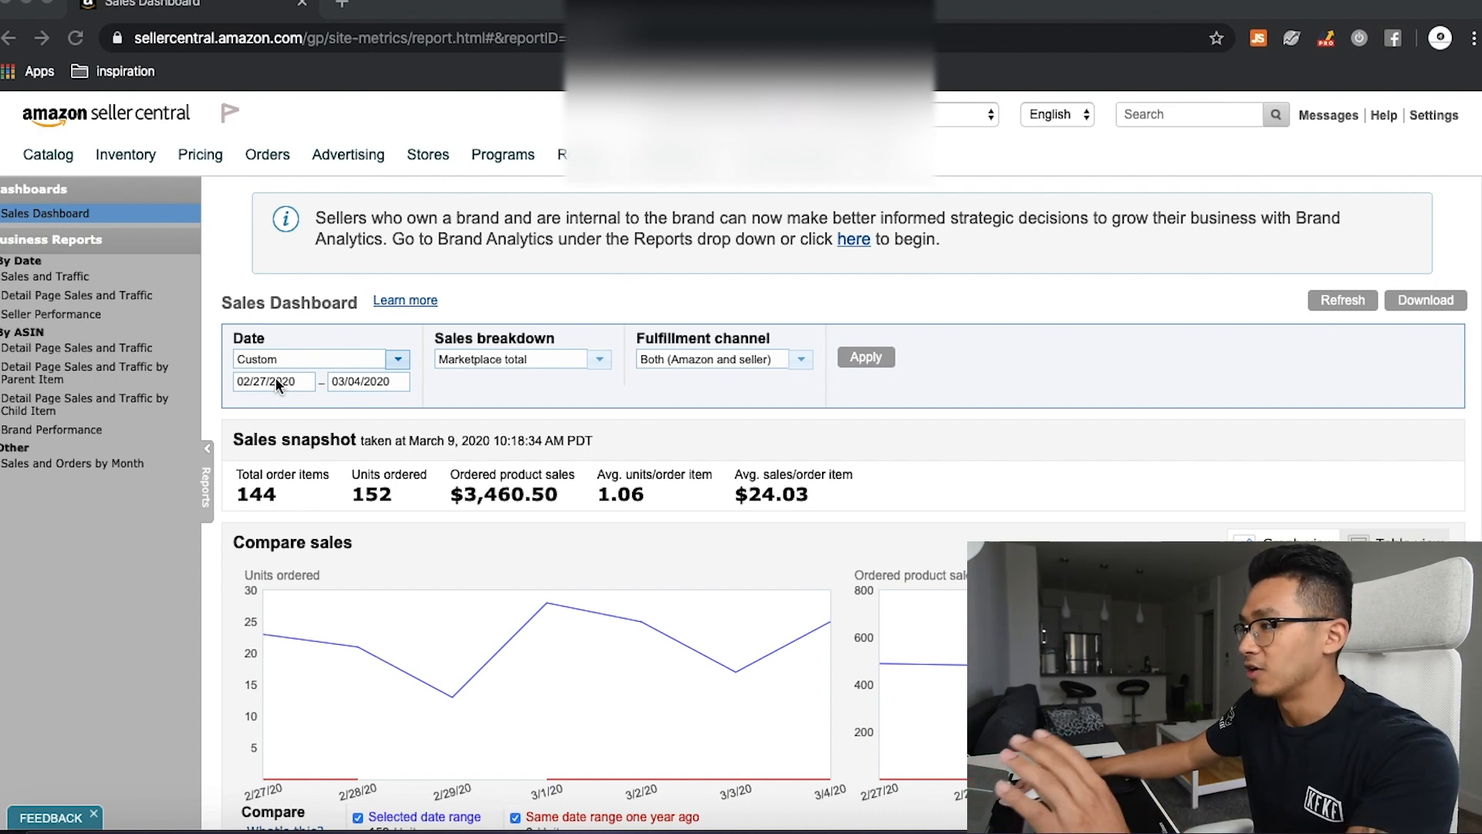
Step: Filter the sales dashboard to 02/27/2020–03/04/2020, showing 144 orders and $3,460.50 sales
{"action": "left_click", "coordinate": [274, 381]}
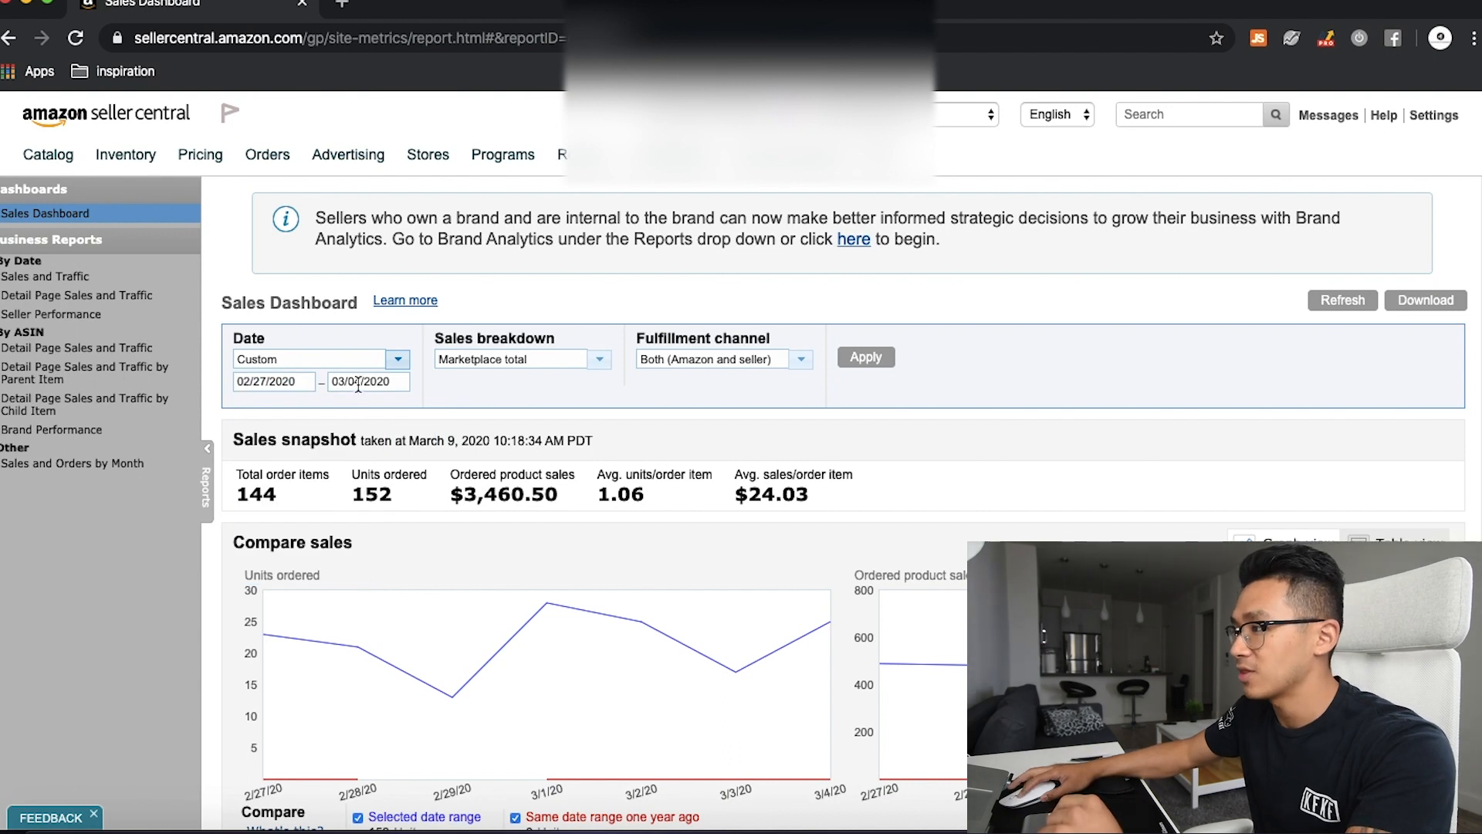
{"action": "left_click", "coordinate": [367, 380]}
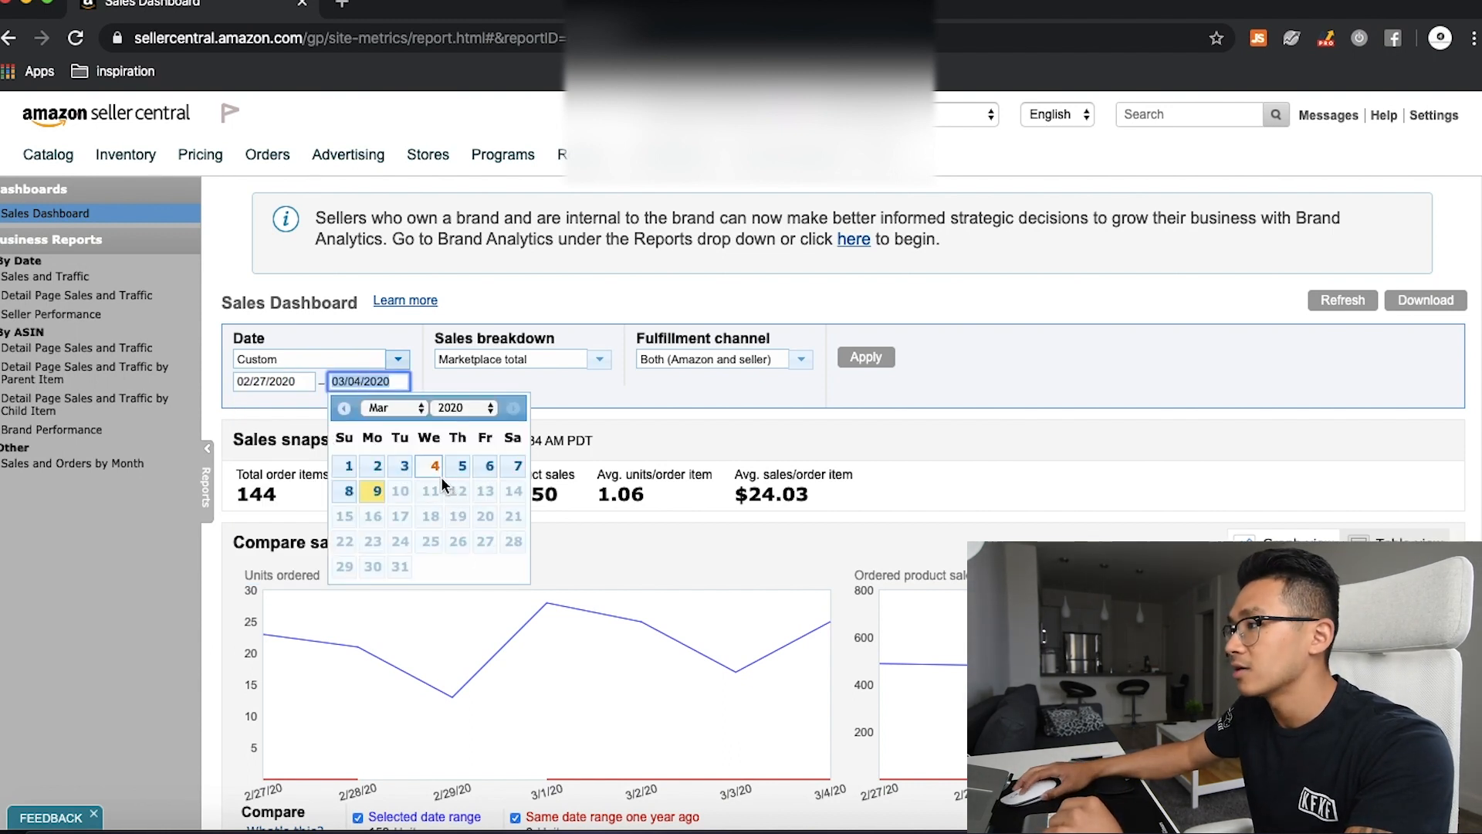
{"action": "left_click", "coordinate": [863, 358]}
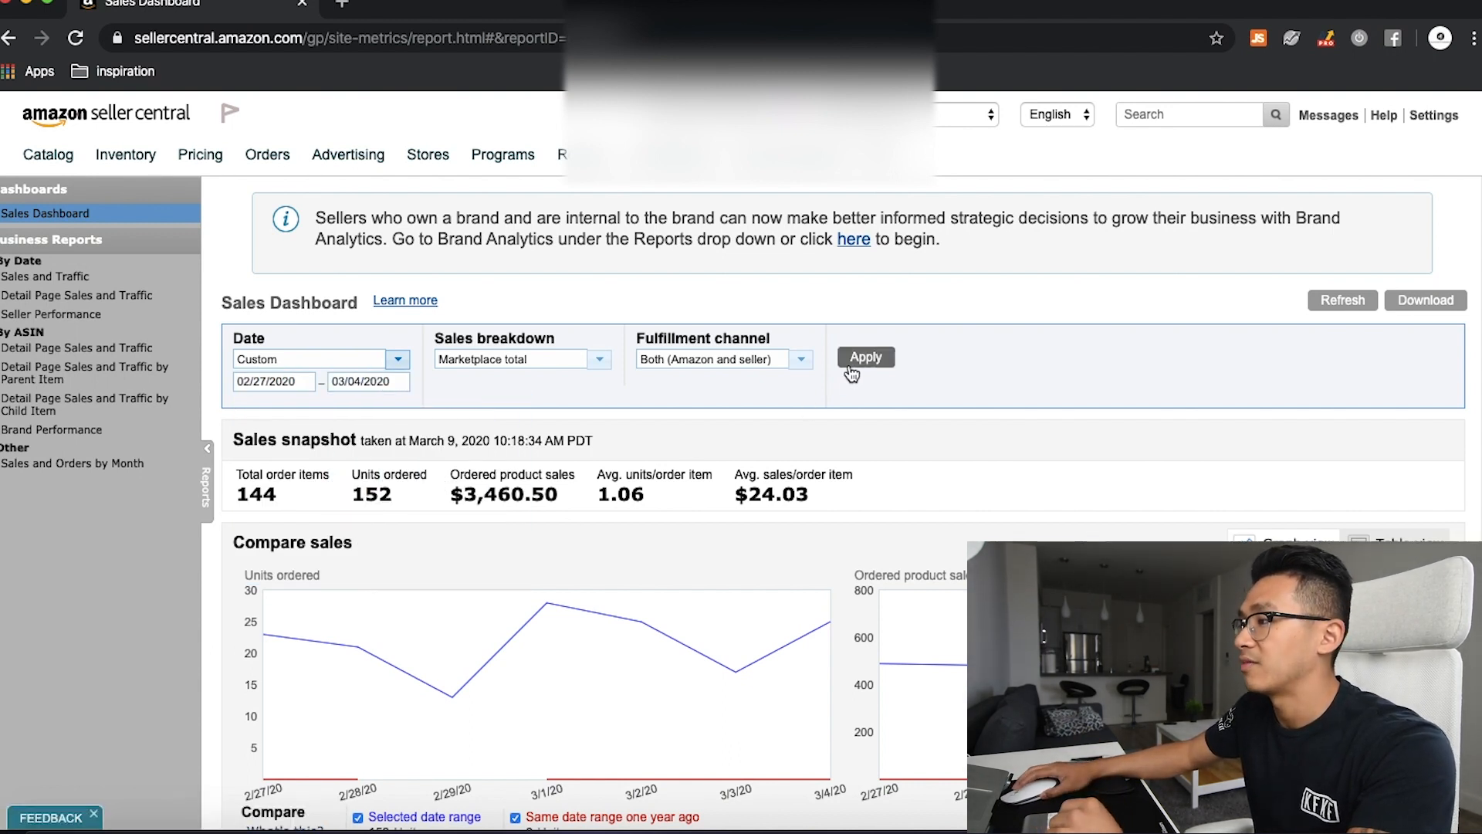
{"action": "left_click", "coordinate": [865, 357]}
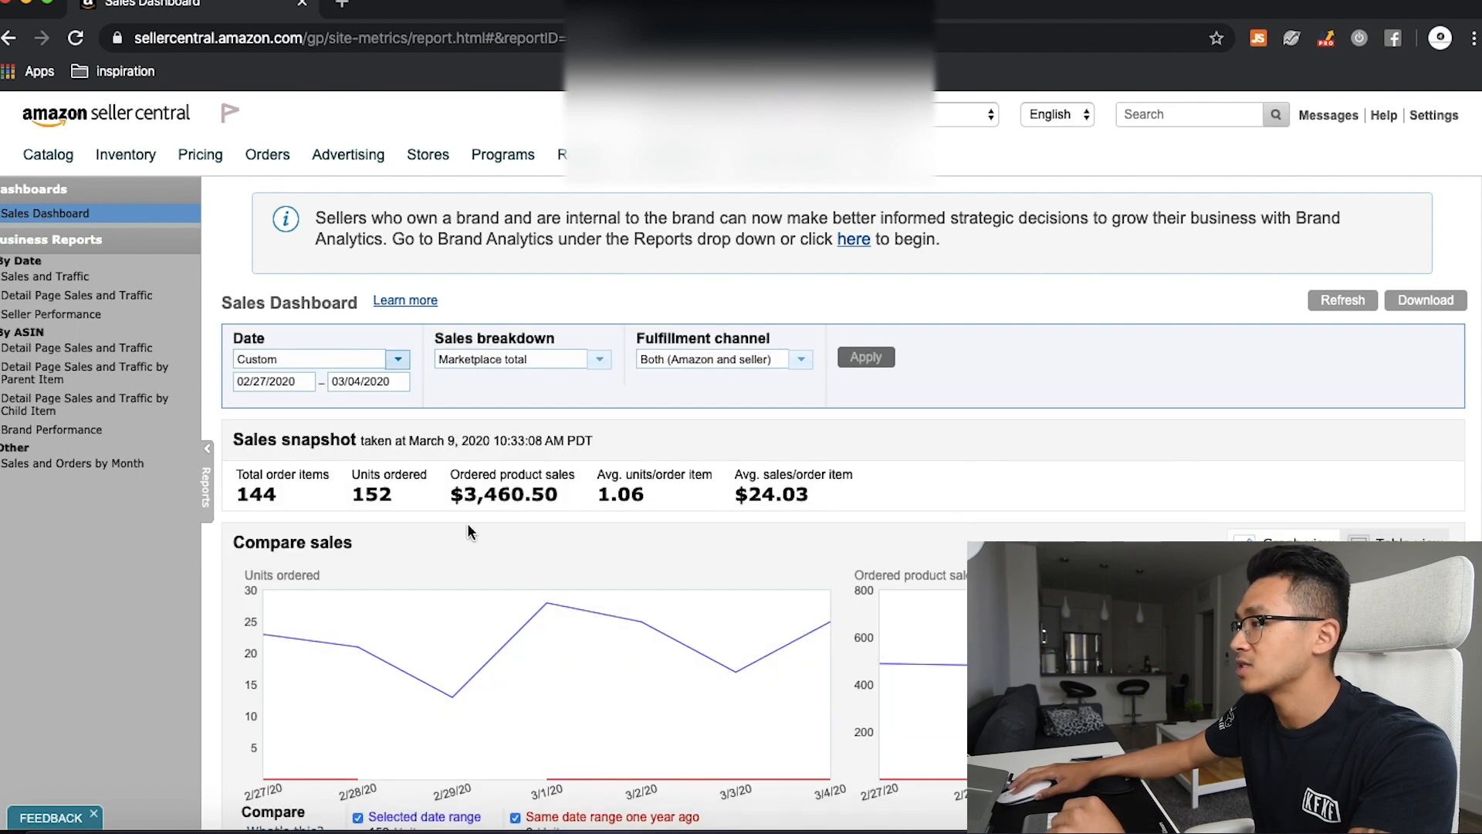
{"action": "mouse_move", "coordinate": [514, 513]}
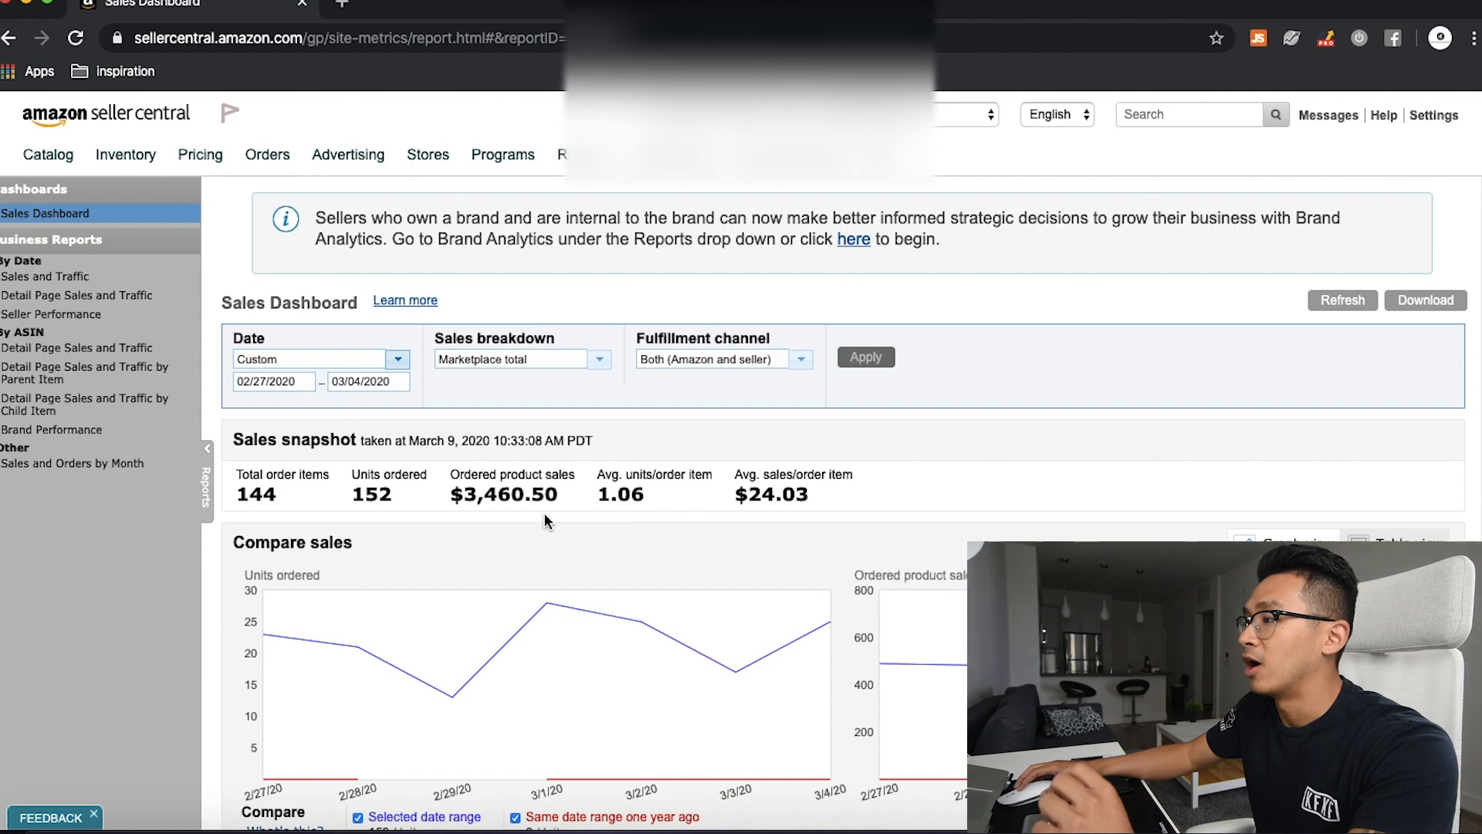
{"action": "mouse_move", "coordinate": [564, 505]}
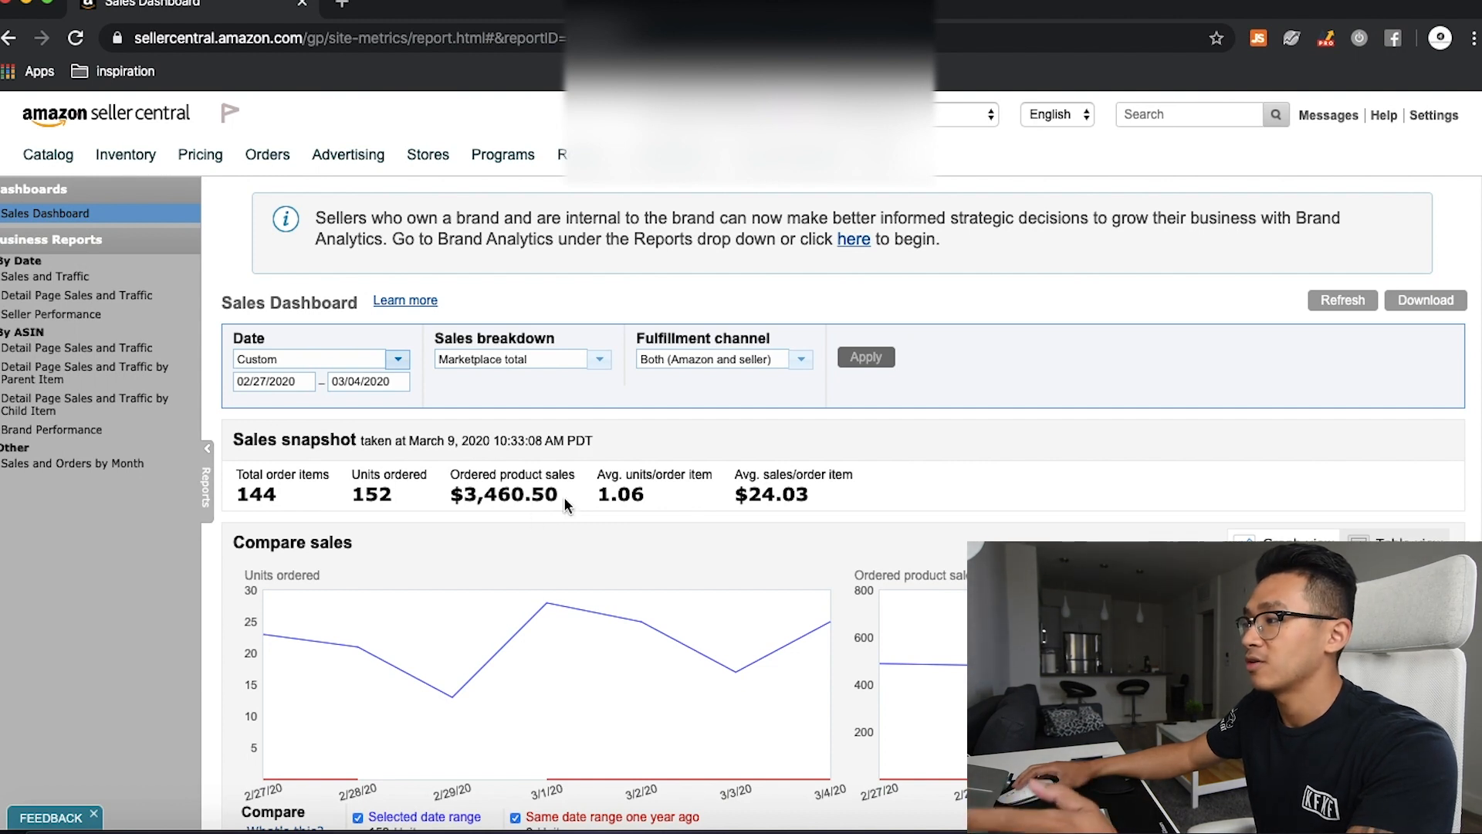
{"action": "mouse_move", "coordinate": [530, 491]}
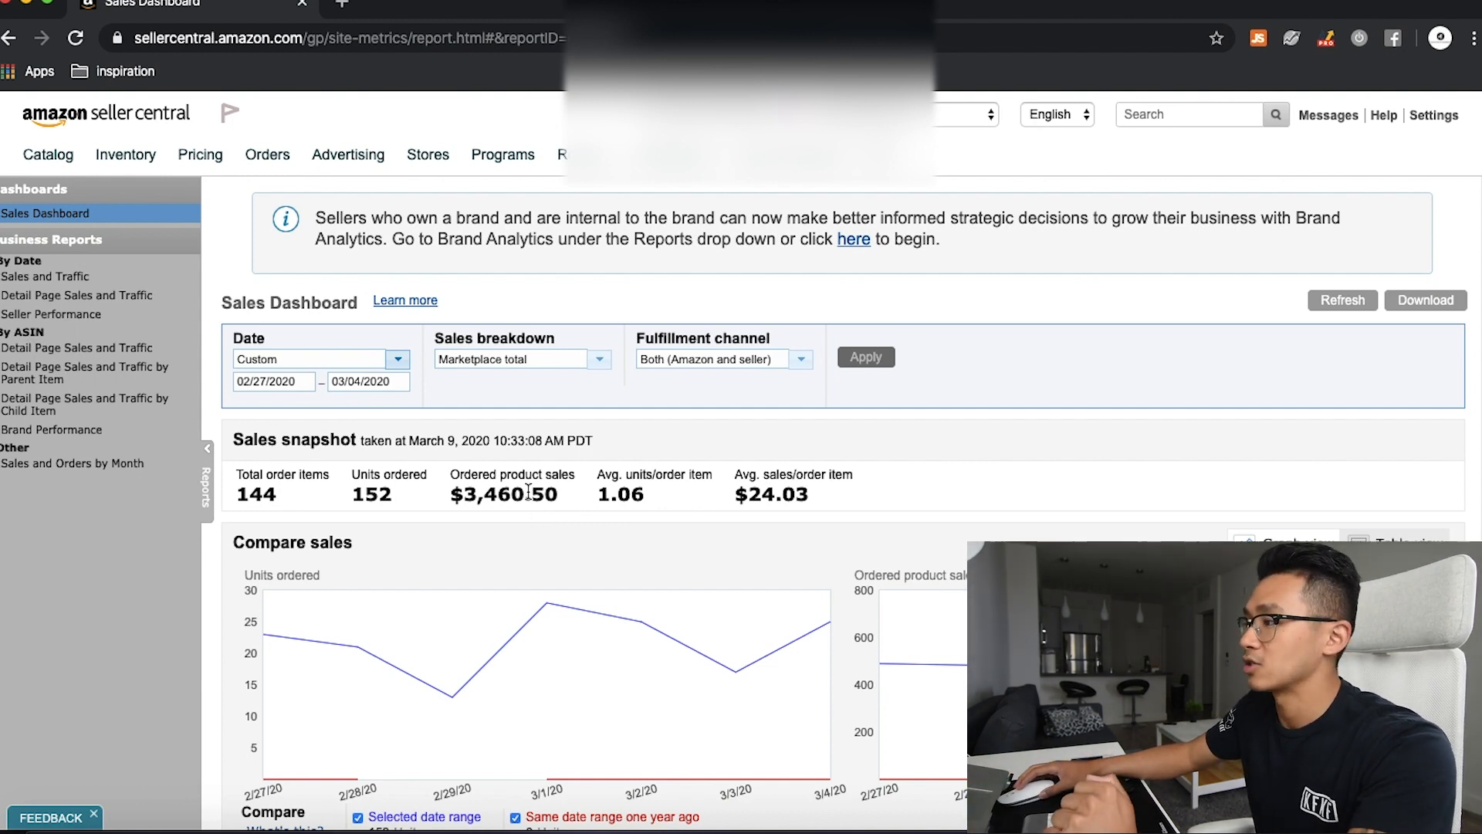
{"action": "mouse_move", "coordinate": [622, 520]}
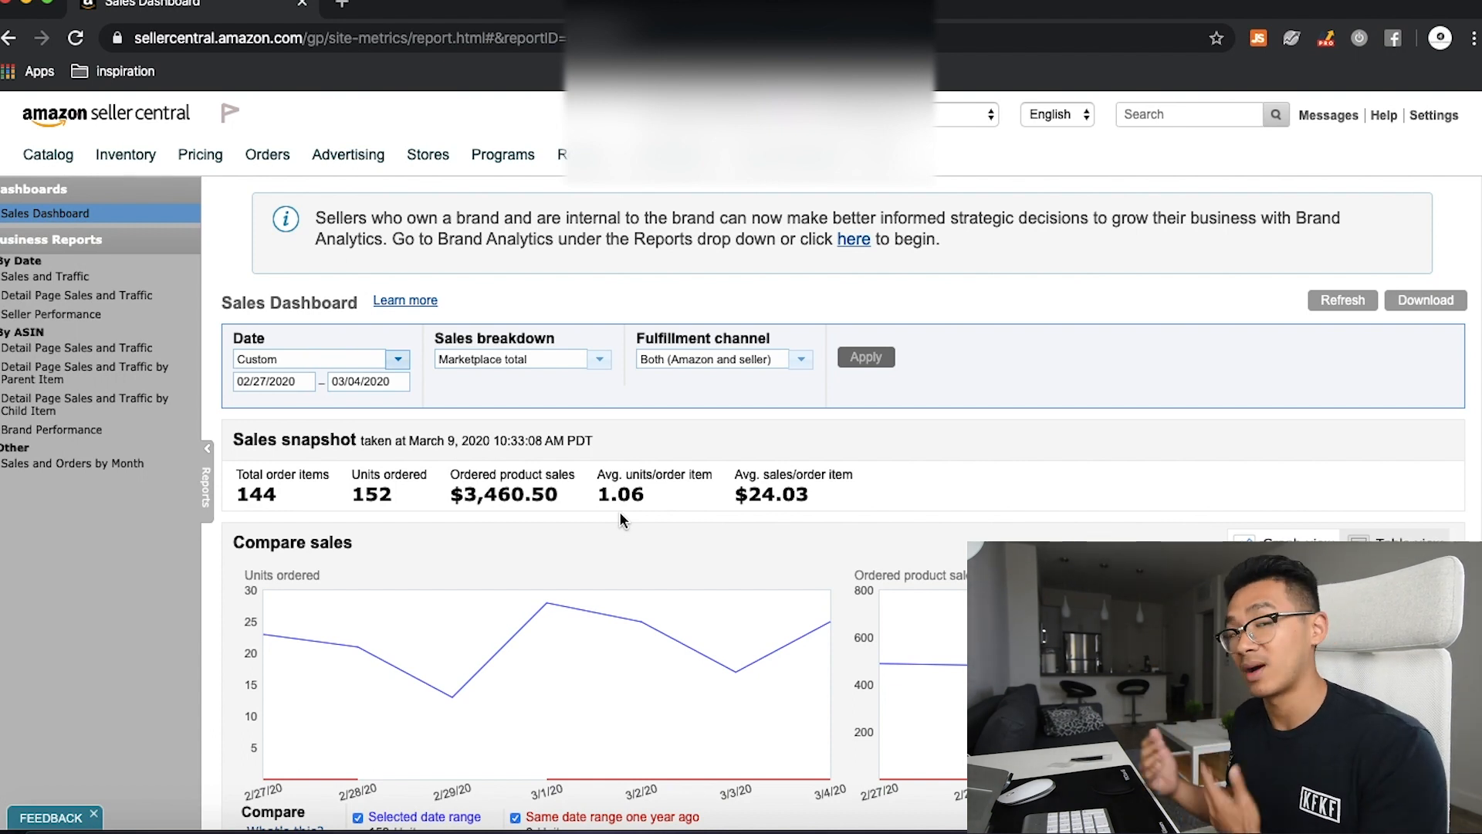
{"action": "mouse_move", "coordinate": [834, 537]}
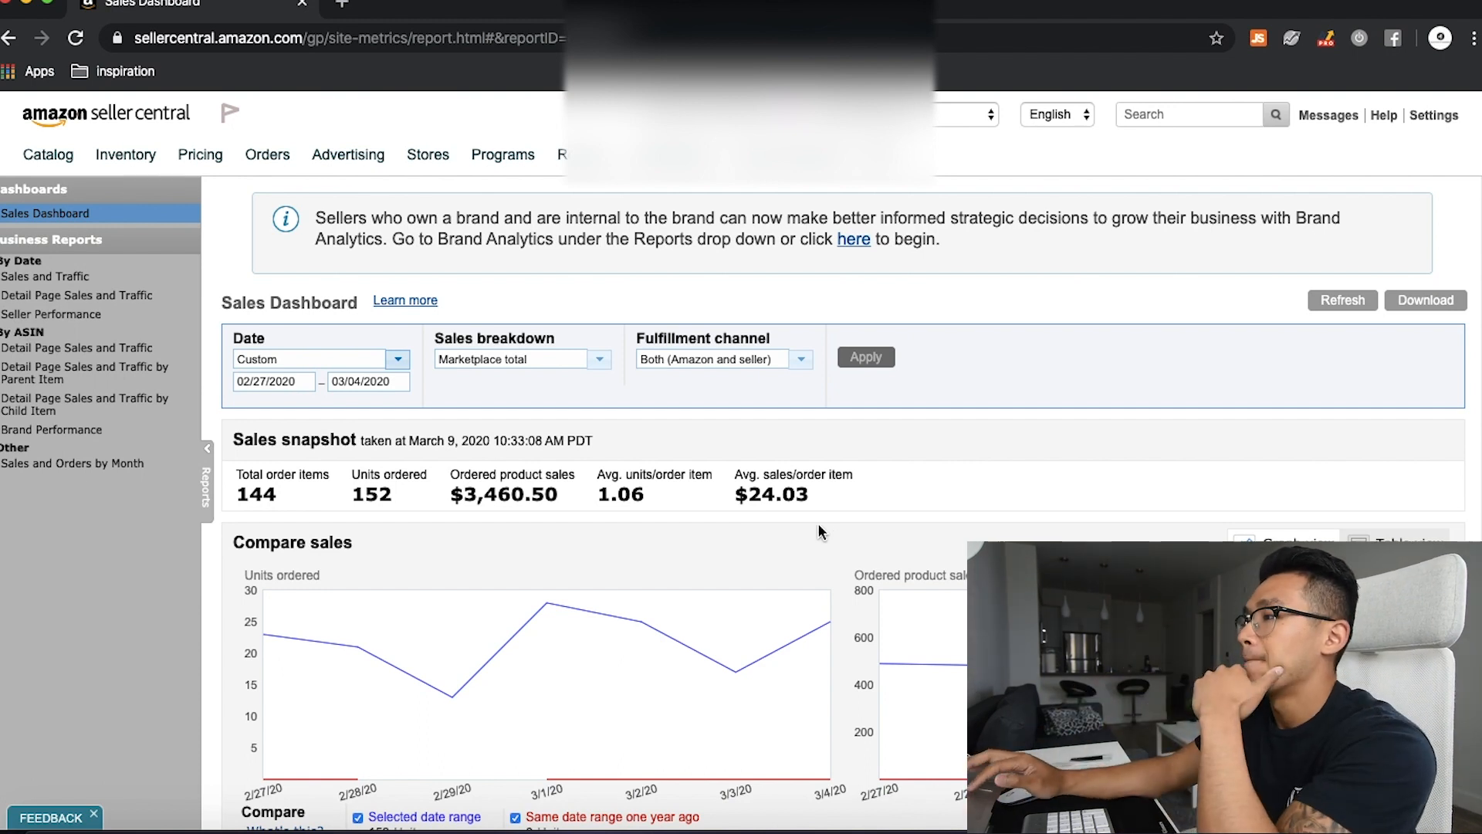
{"action": "mouse_move", "coordinate": [725, 497]}
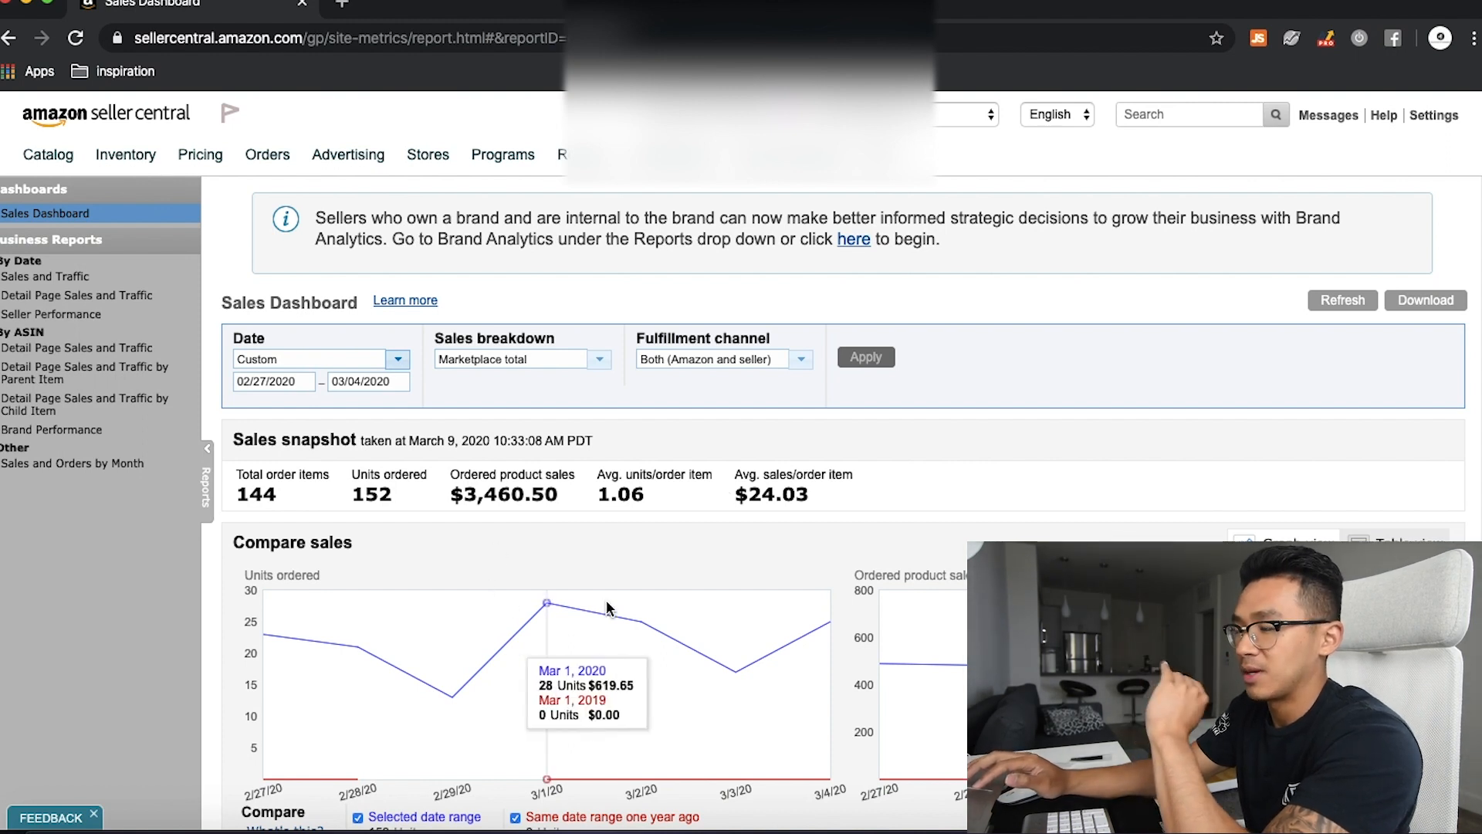
{"action": "mouse_move", "coordinate": [790, 542]}
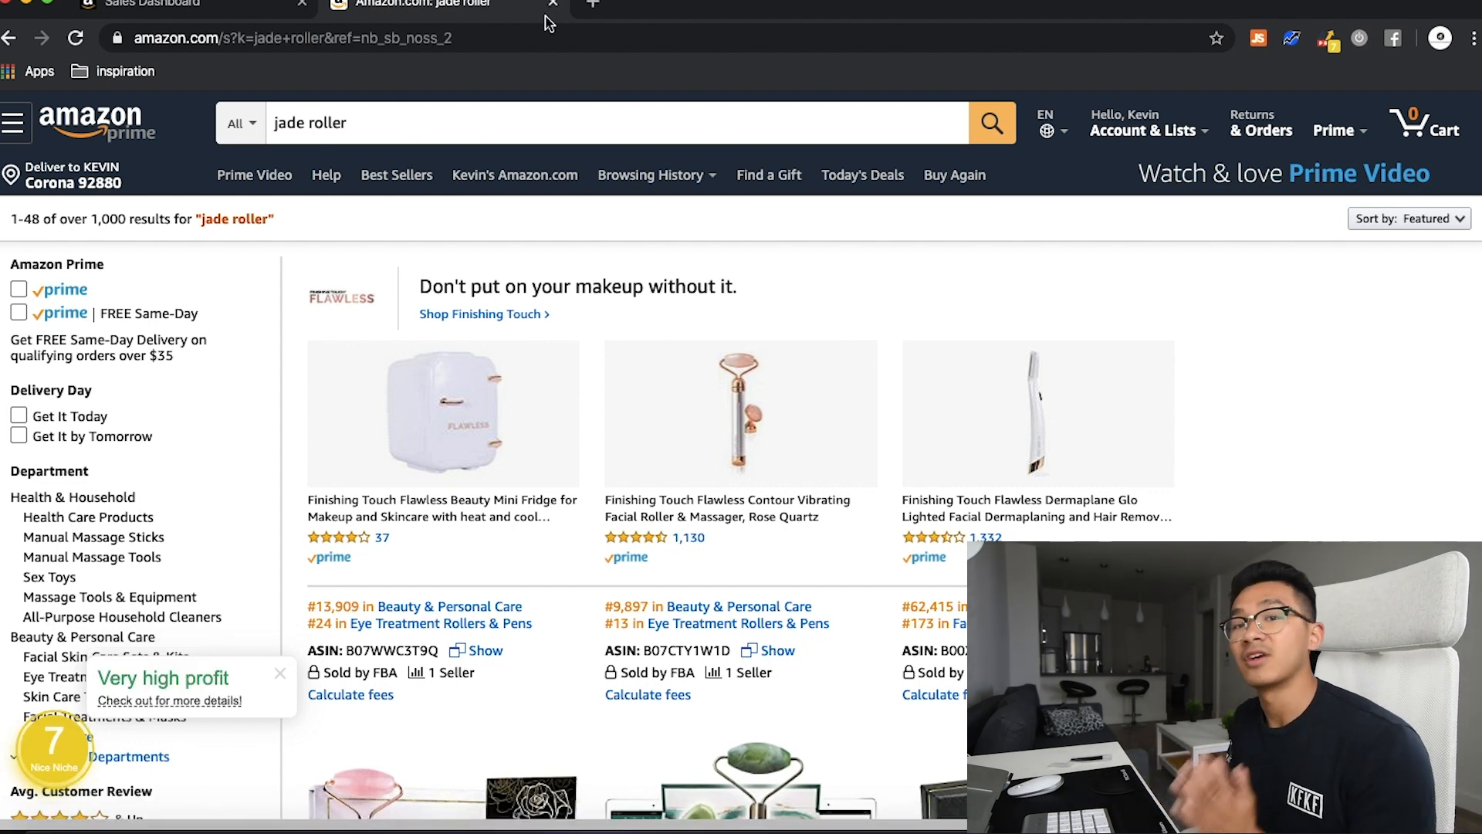
Step: Switch to the Amazon.com browser tab with the jade roller search results
{"action": "left_click", "coordinate": [190, 4]}
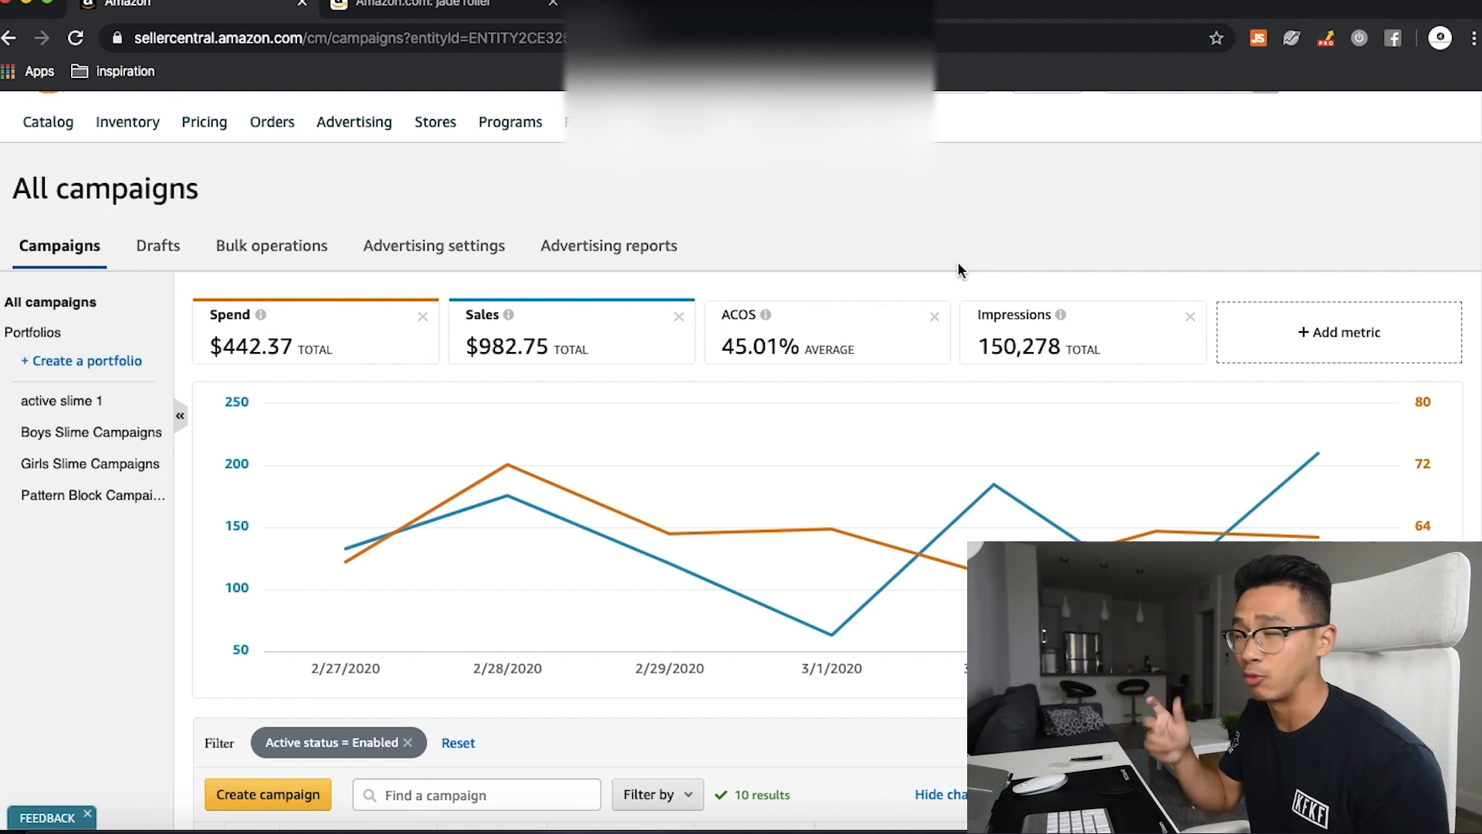
{"action": "mouse_move", "coordinate": [858, 388]}
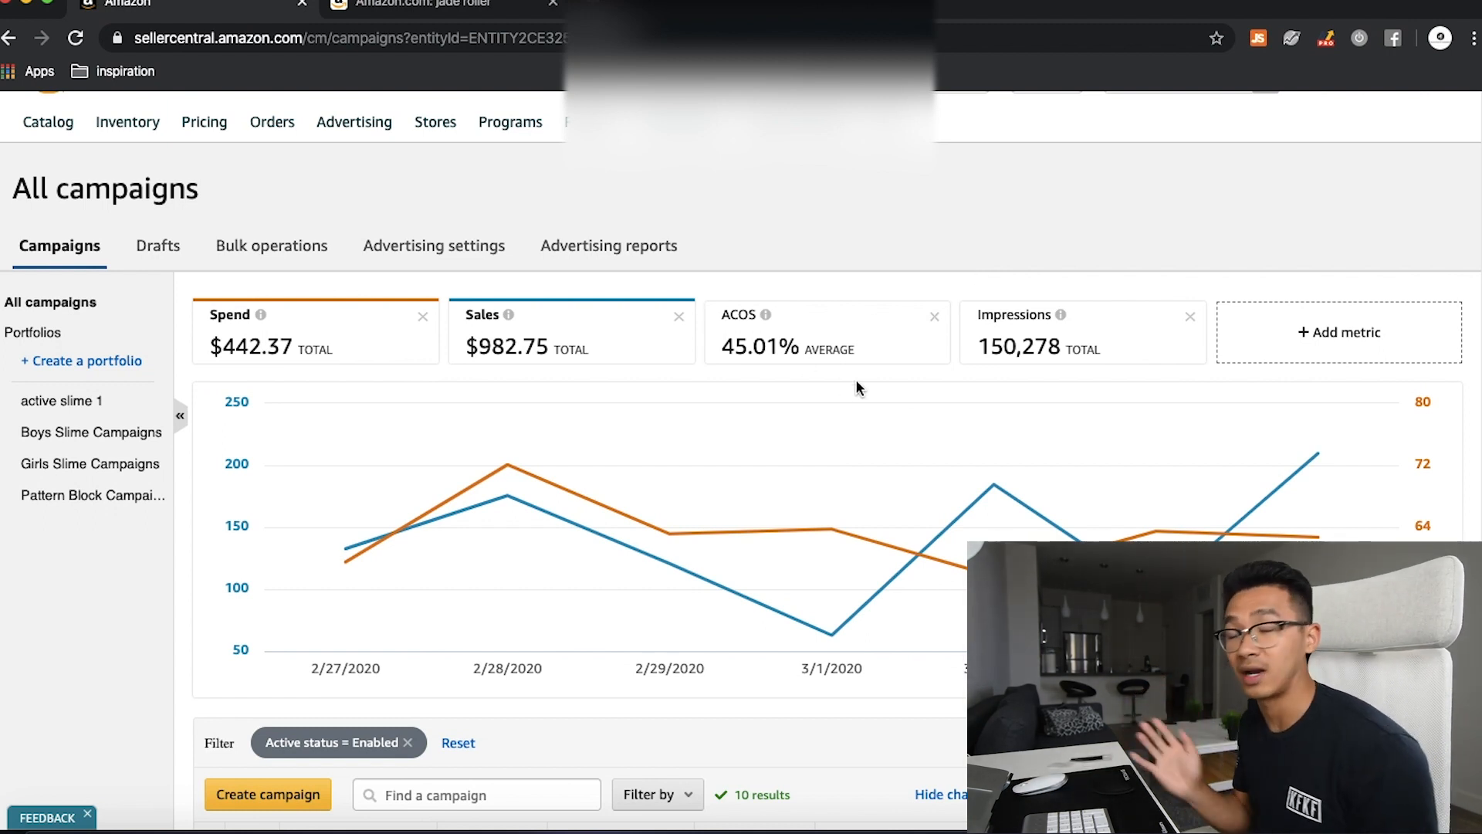
{"action": "mouse_move", "coordinate": [812, 285]}
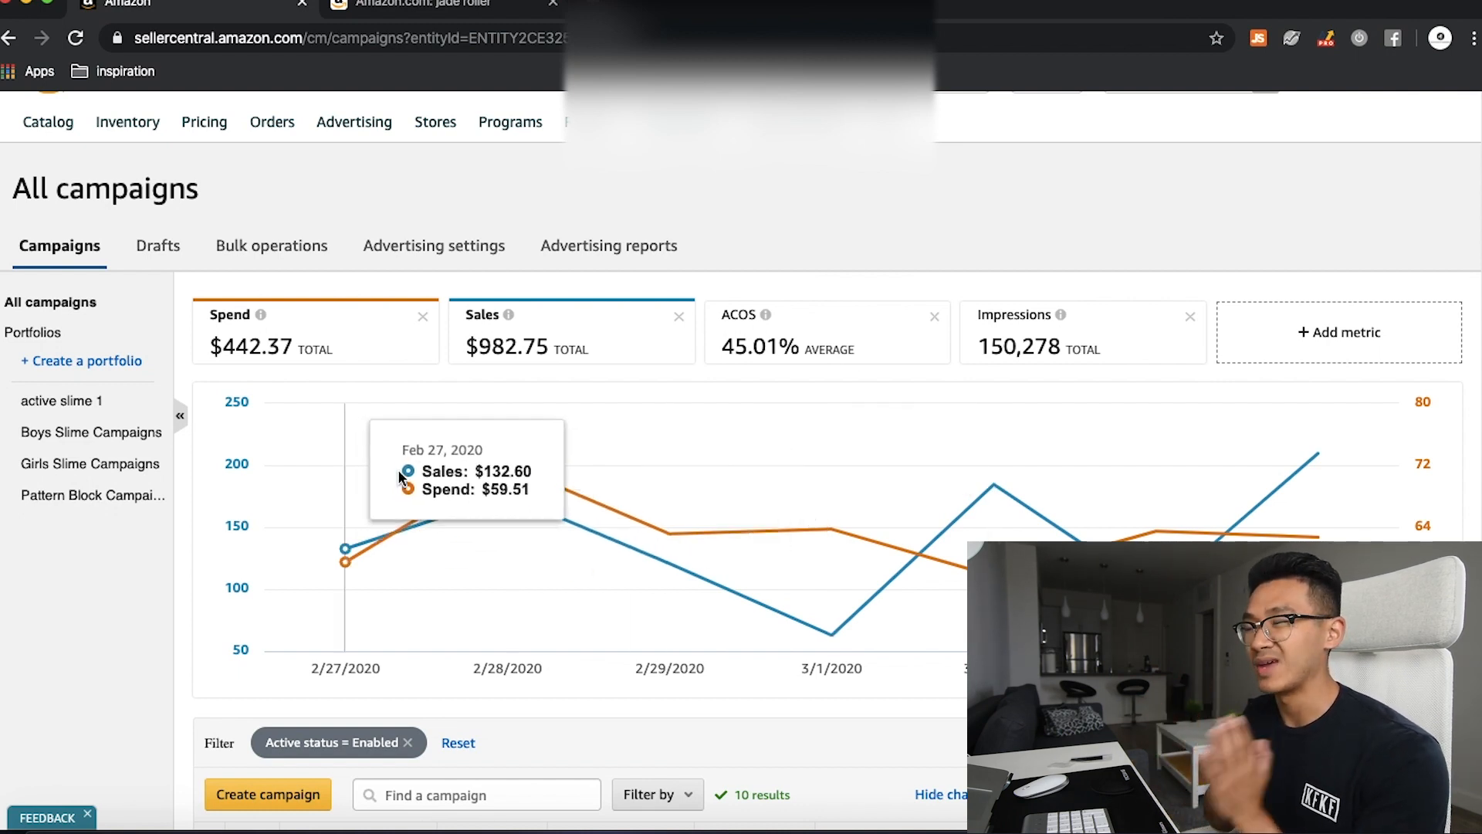
{"action": "mouse_move", "coordinate": [312, 358]}
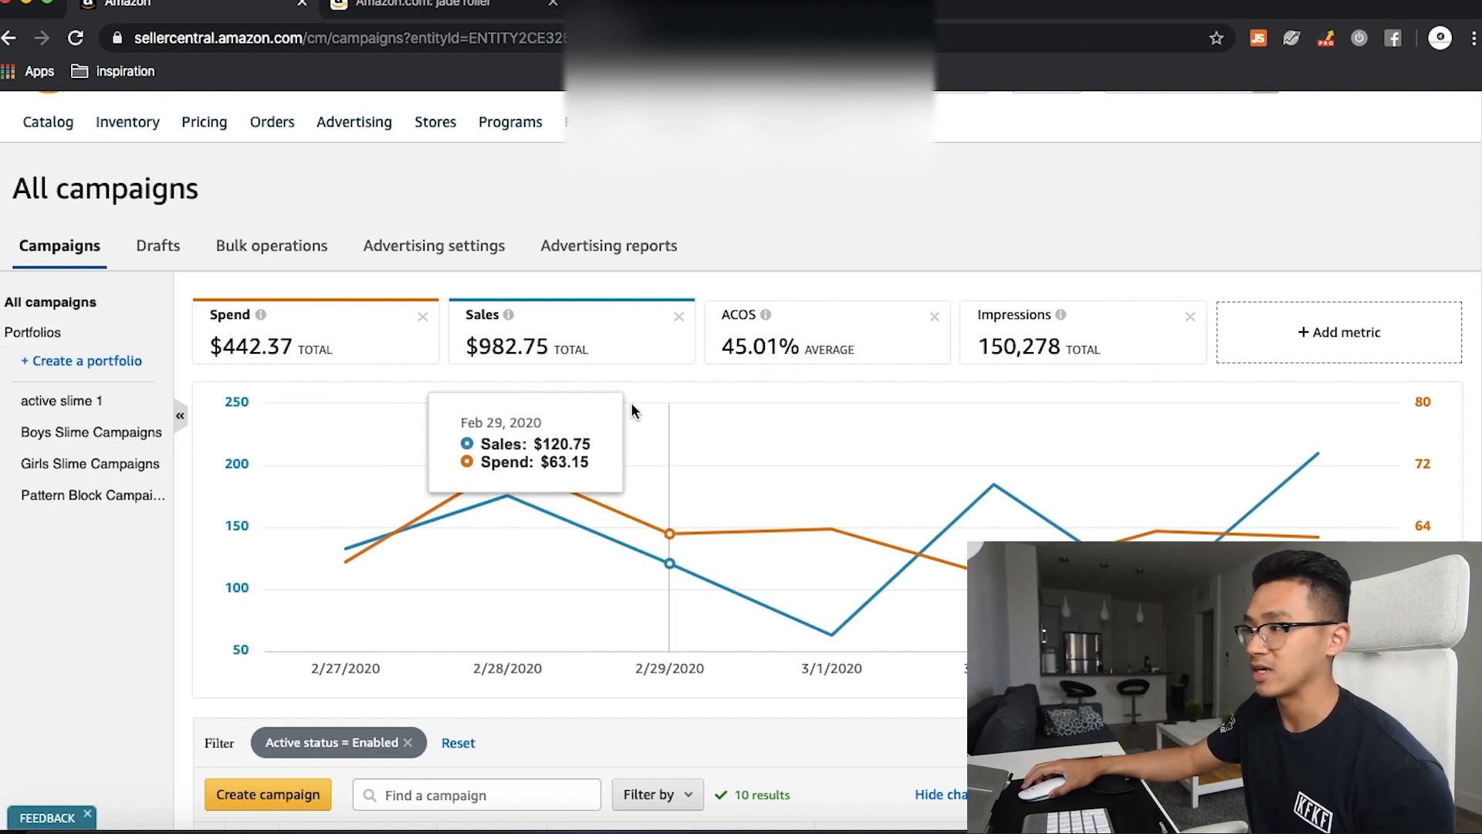
{"action": "mouse_move", "coordinate": [676, 370]}
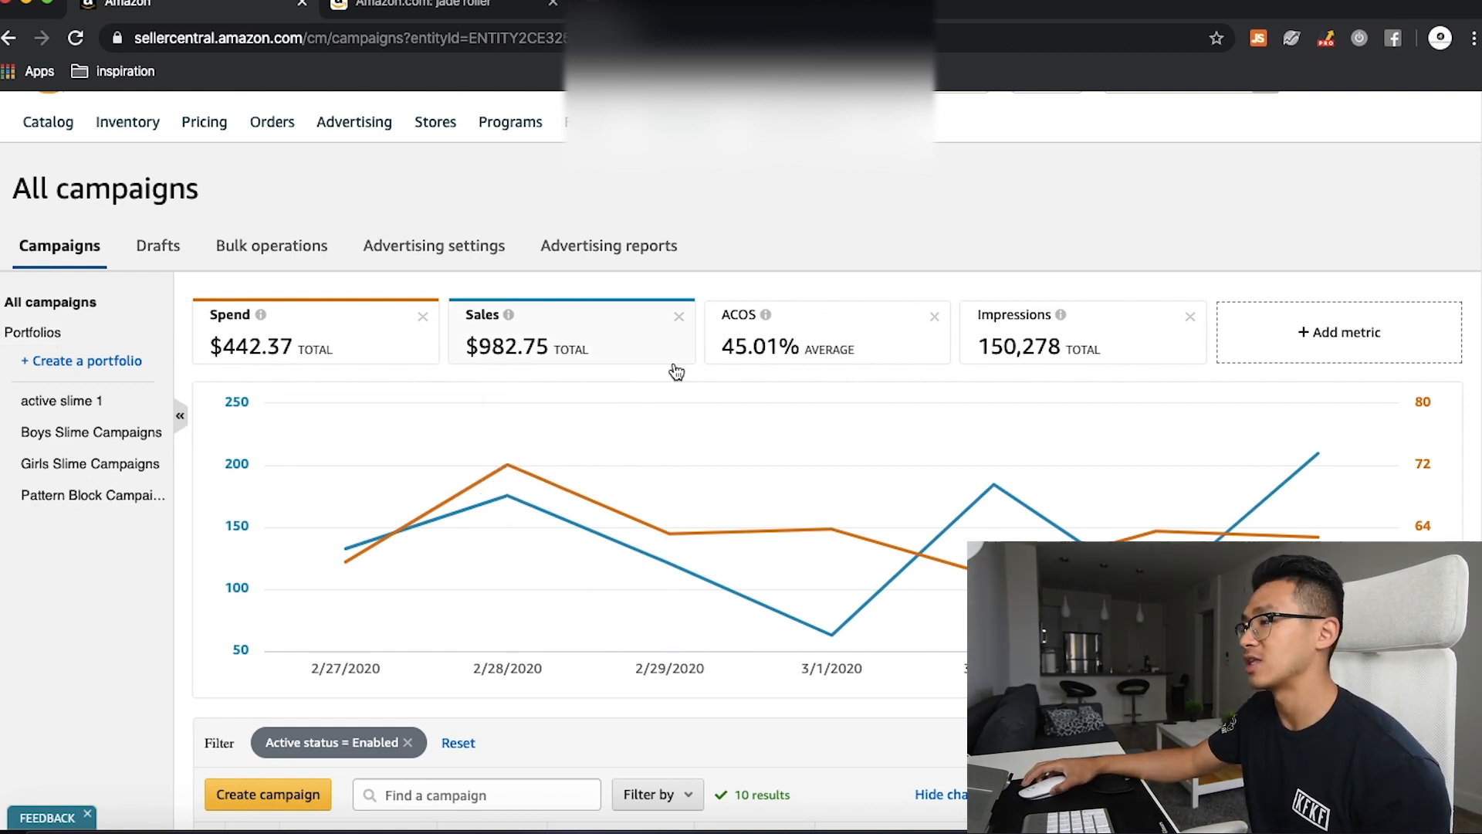
{"action": "mouse_move", "coordinate": [993, 482]}
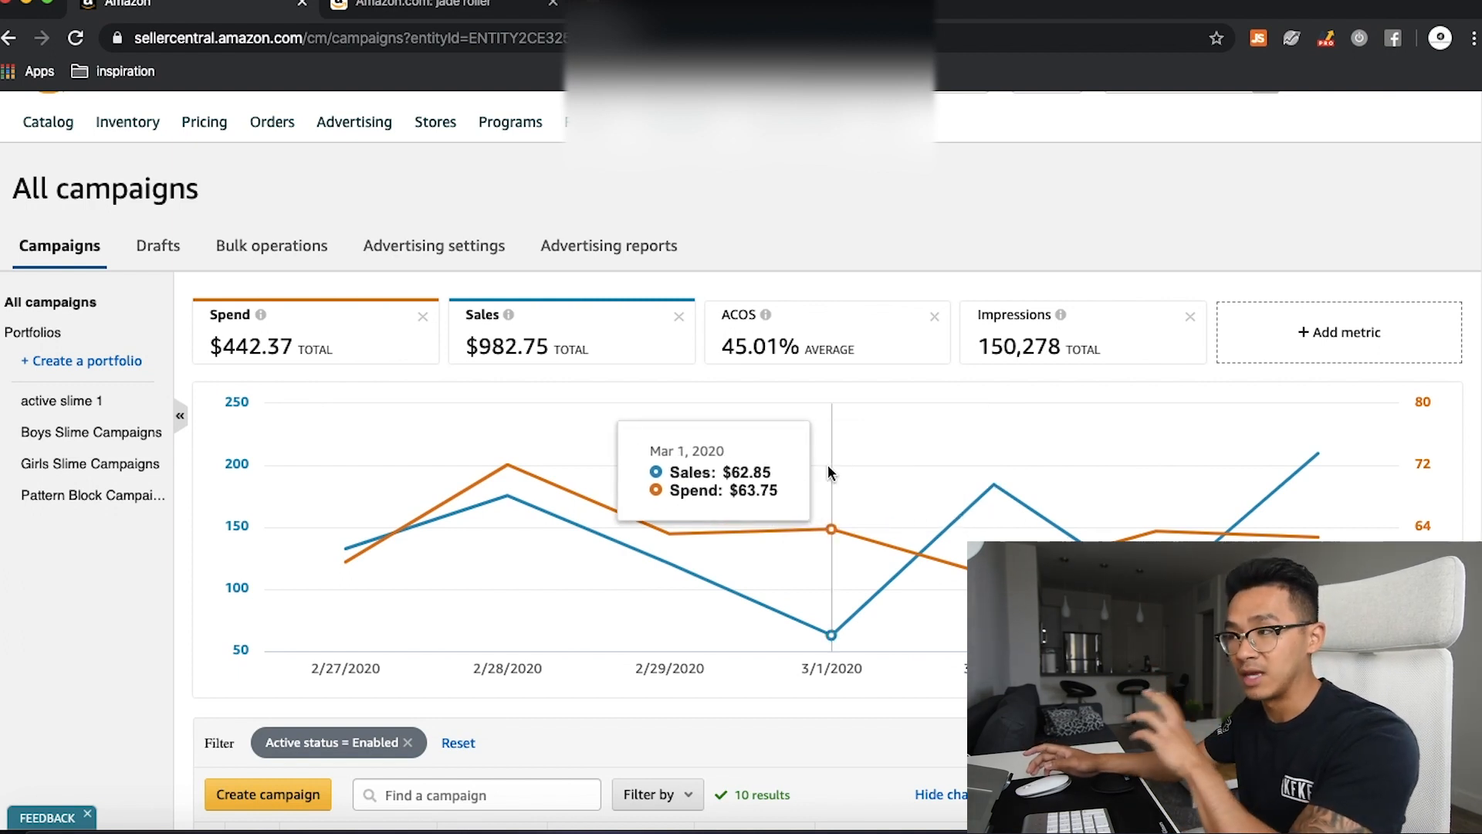
{"action": "mouse_move", "coordinate": [808, 470]}
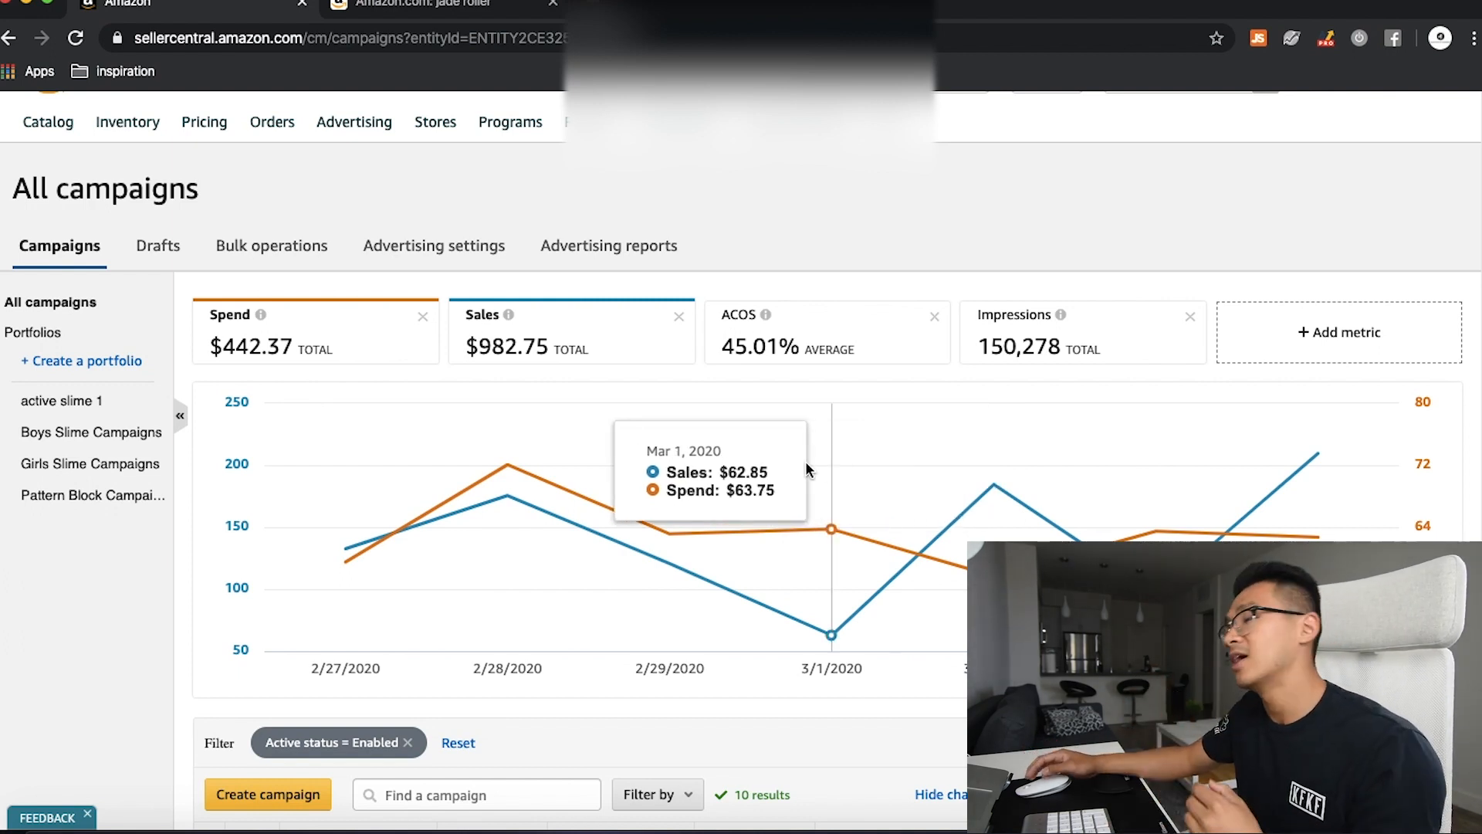